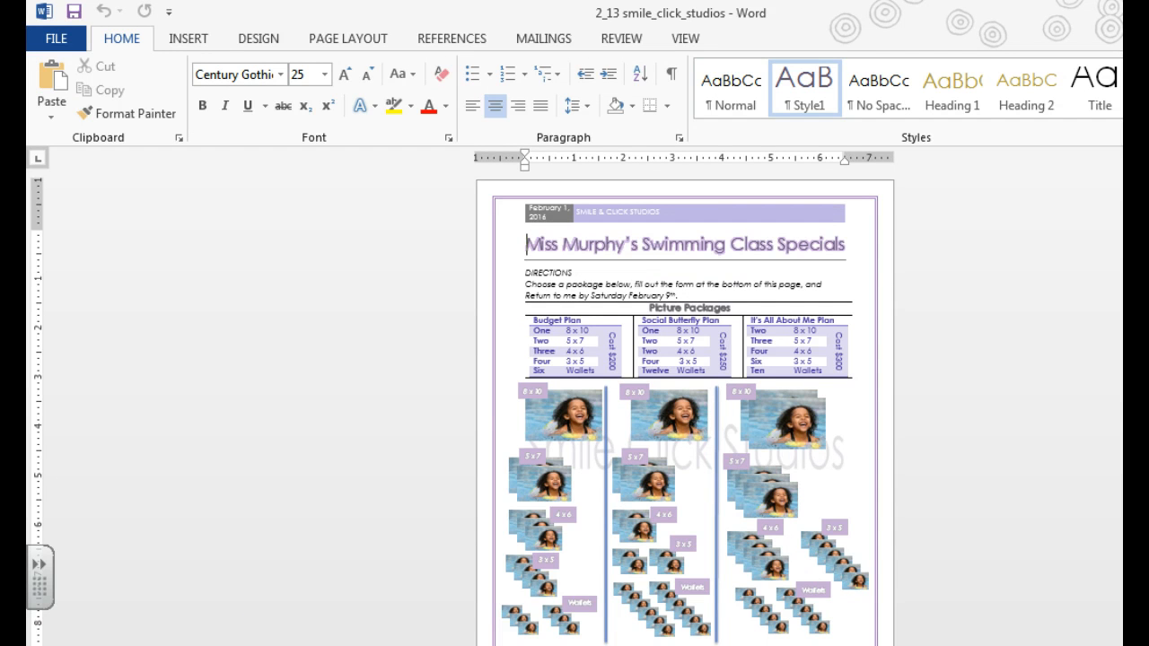
- Switch from the swimming-class flyer to a new blank Document1 with the Design options shown
{"action": "left_click", "coordinate": [526, 245]}
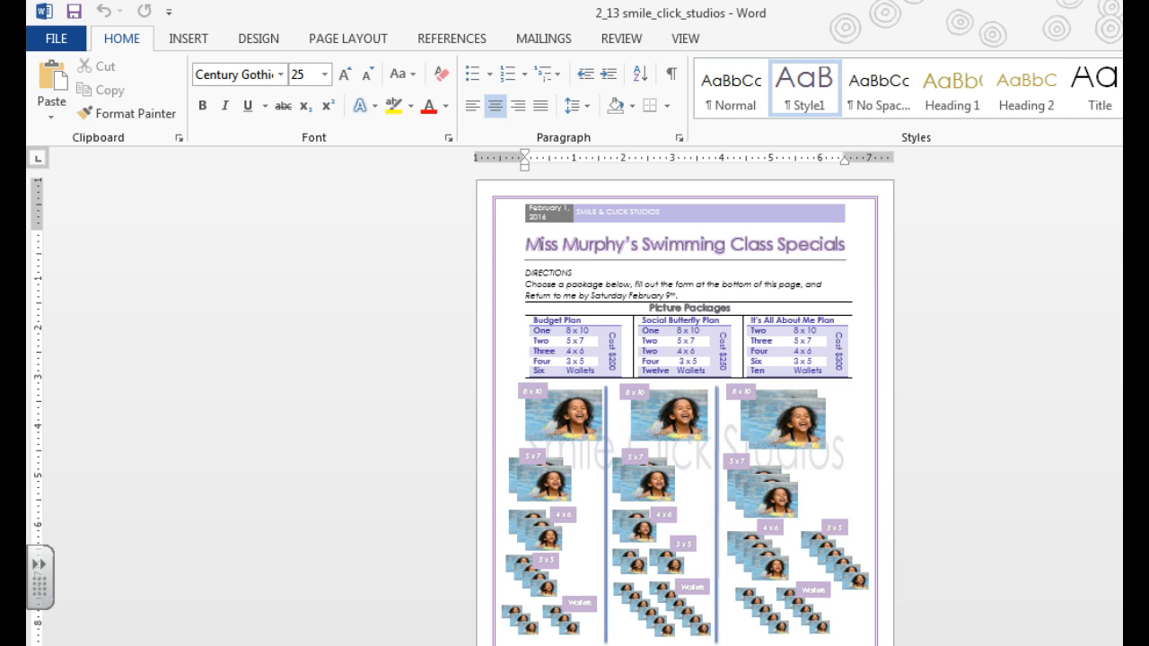
{"action": "left_click", "coordinate": [528, 245]}
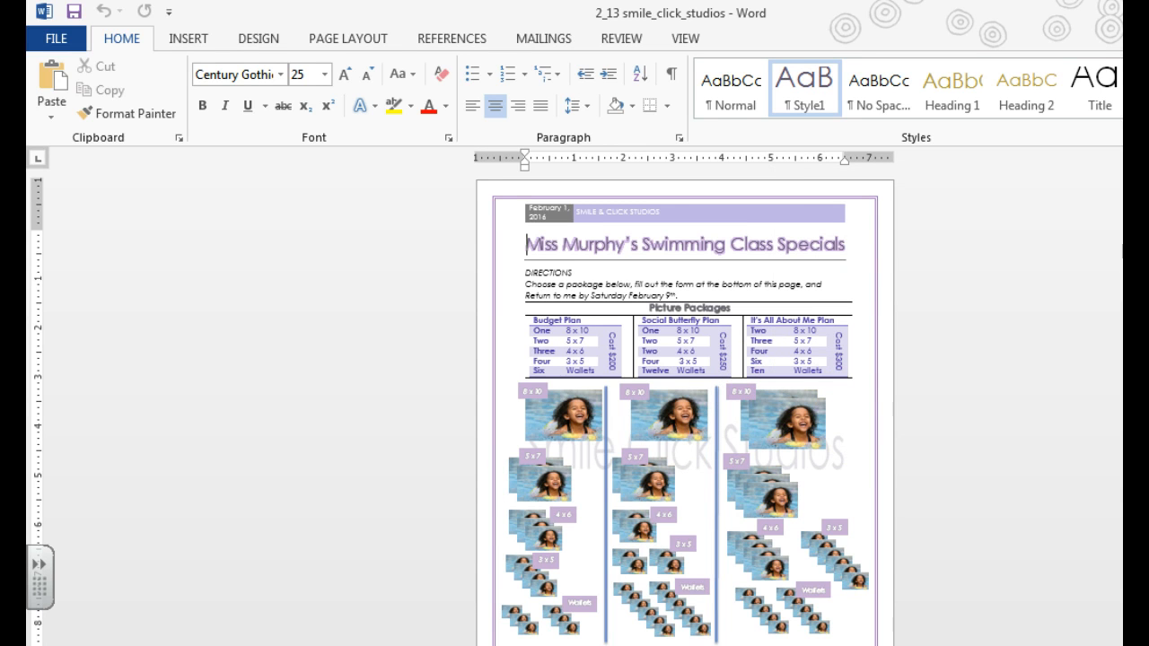
{"action": "scroll", "scroll_direction": "down", "scroll_amount": 3}
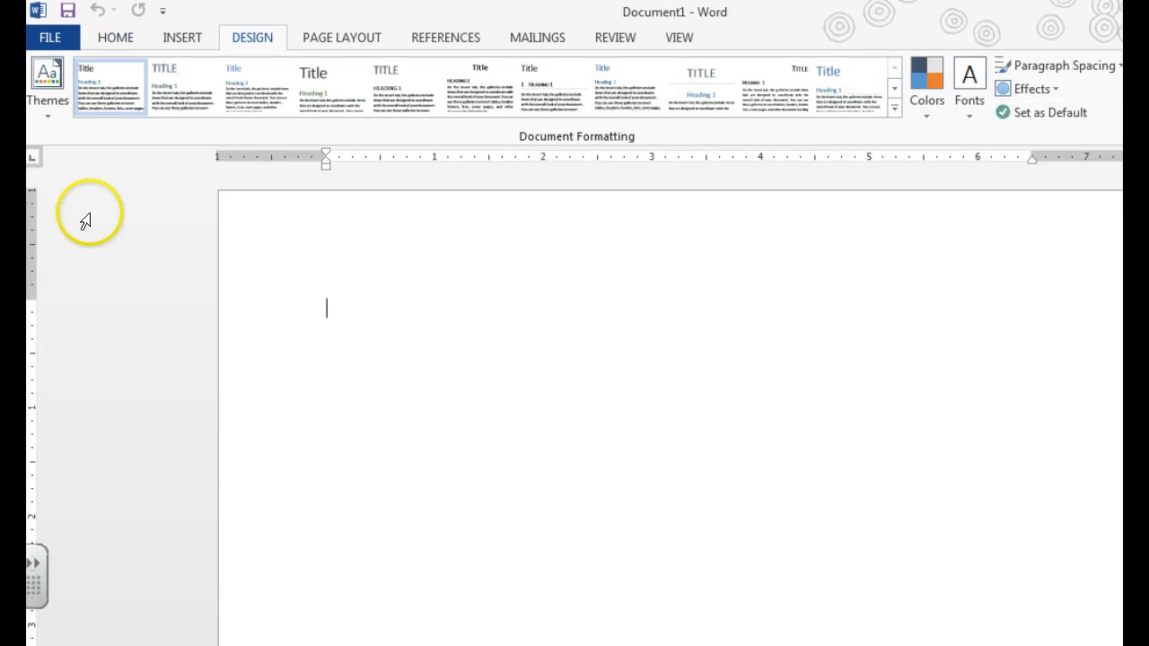
{"action": "mouse_move", "coordinate": [255, 36]}
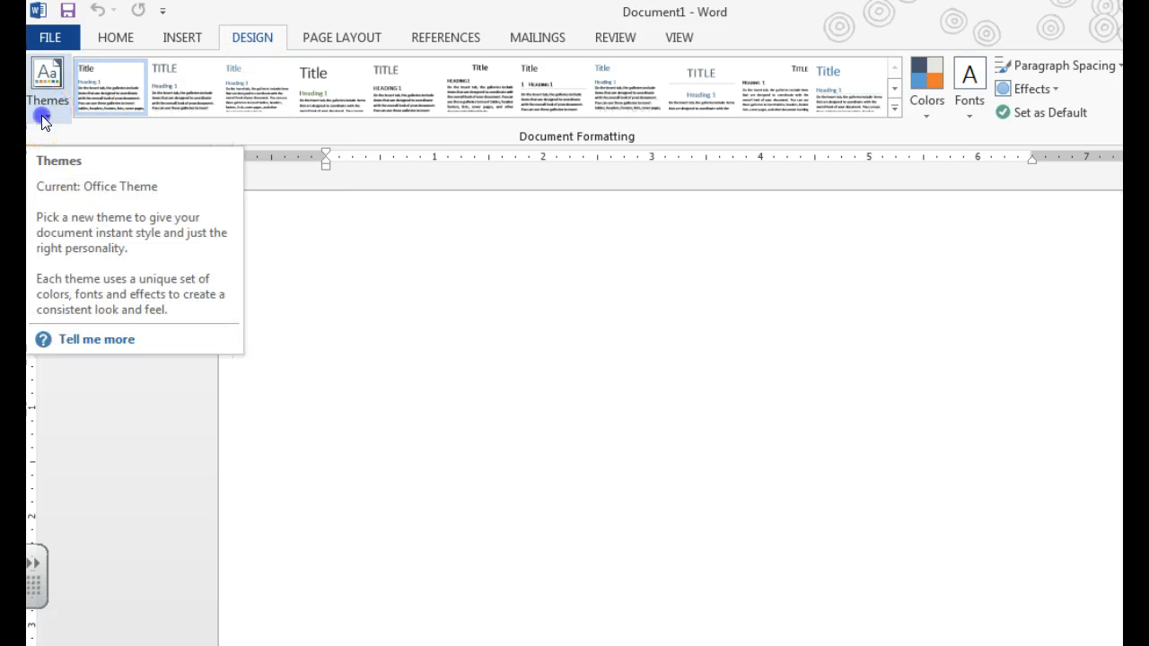
- Apply a new document theme and a built-in style set from the gallery
{"action": "left_click", "coordinate": [47, 86]}
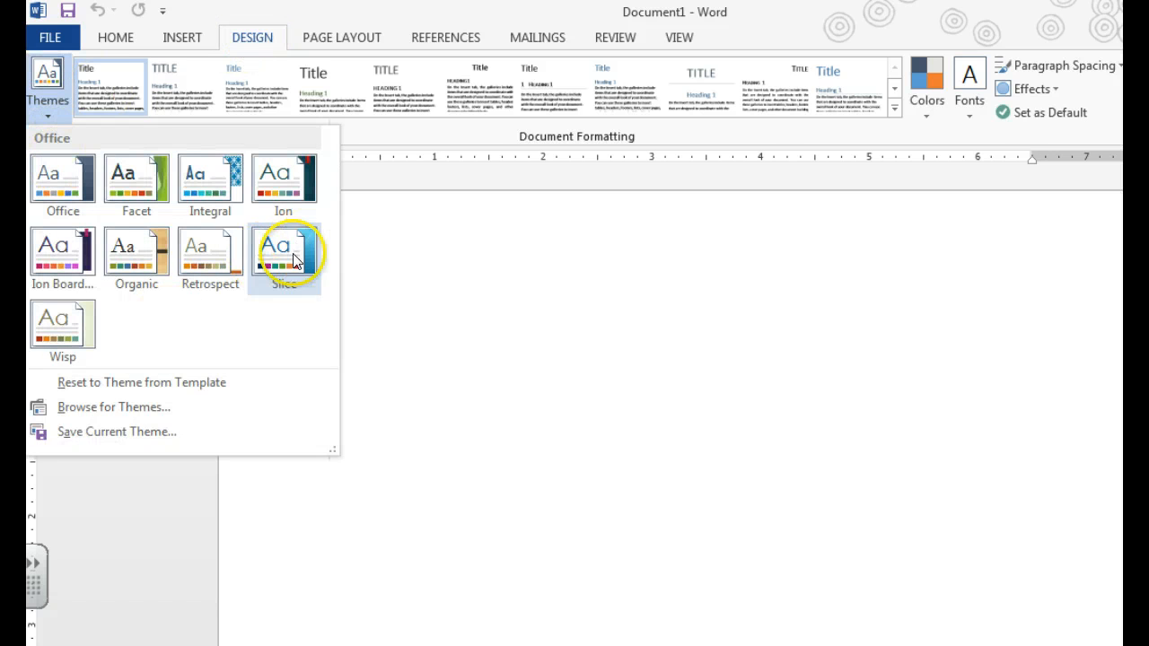
{"action": "left_click", "coordinate": [283, 255]}
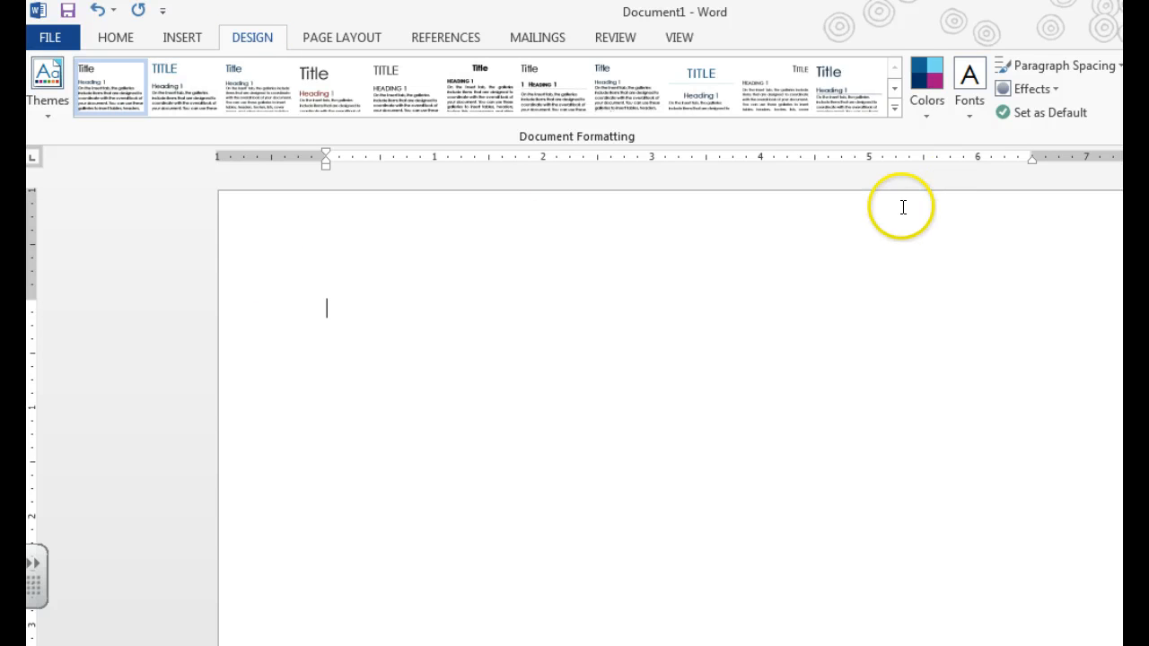
{"action": "mouse_move", "coordinate": [279, 88]}
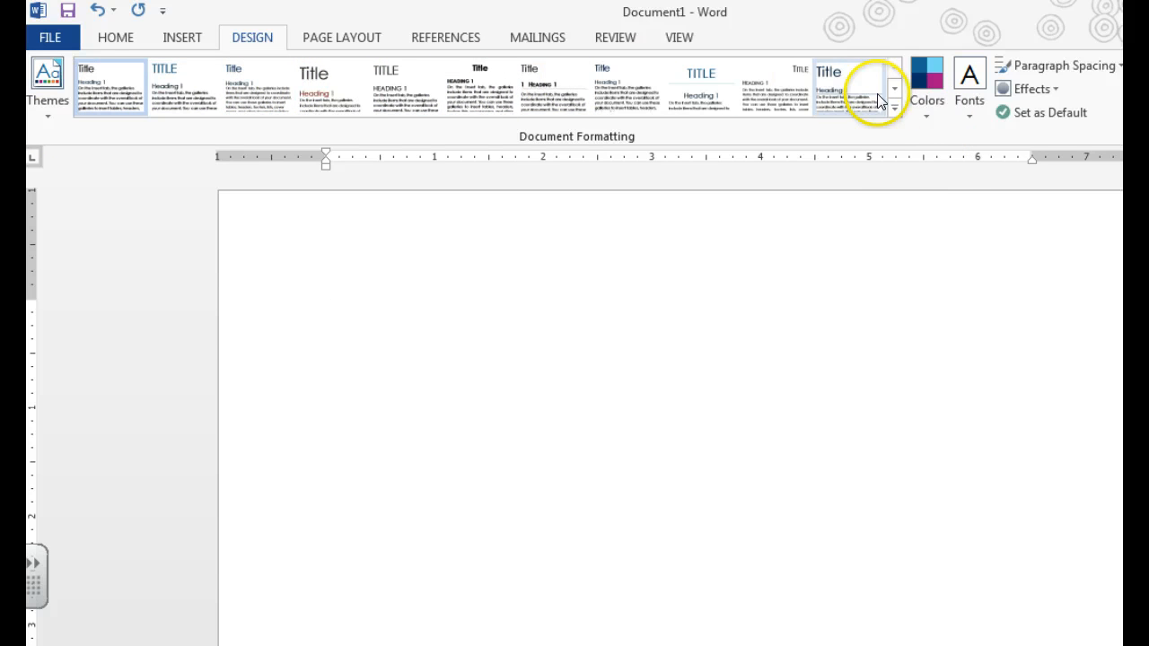
{"action": "left_click", "coordinate": [894, 88]}
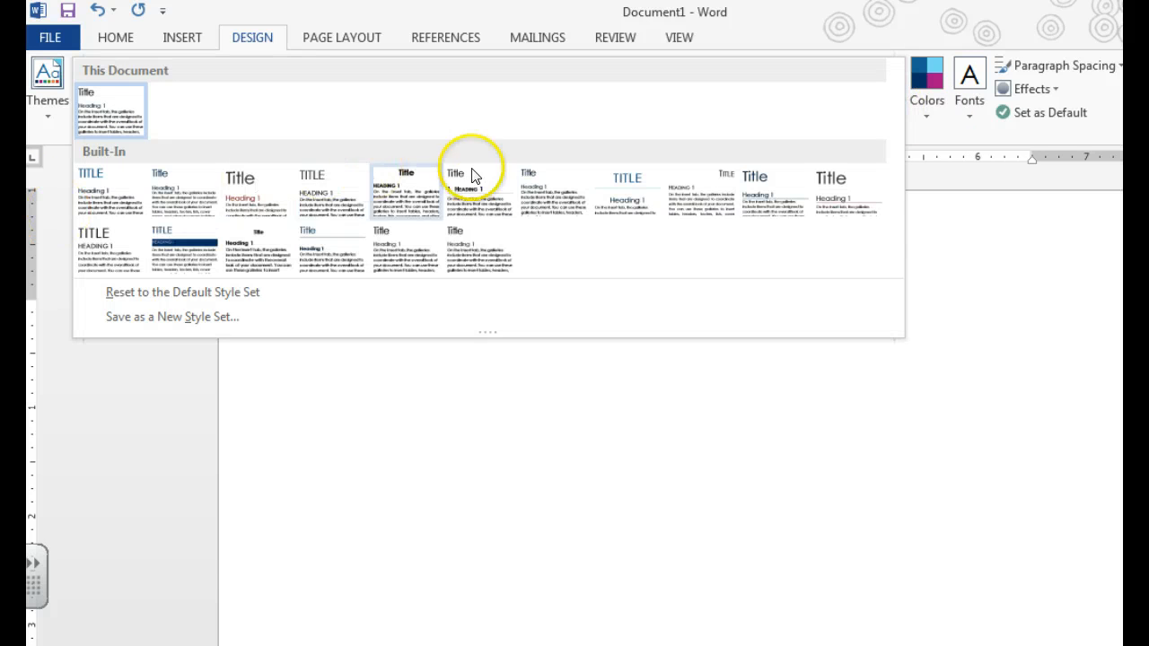
{"action": "left_click", "coordinate": [475, 170]}
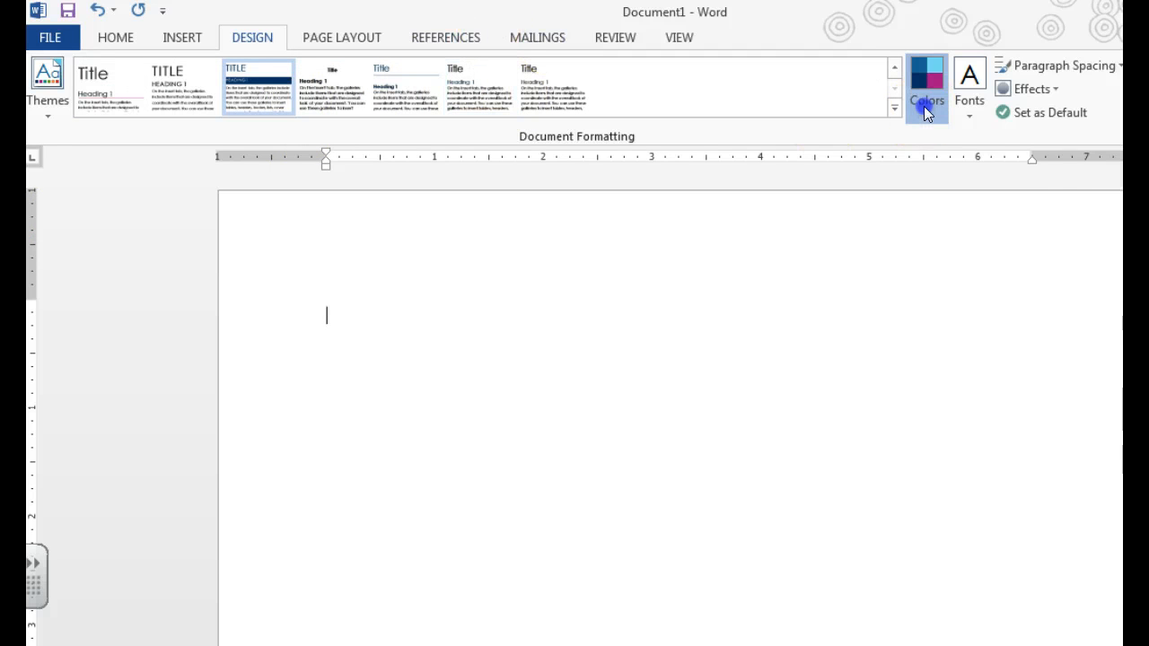
- Choose a colour scheme for the document from the Colors list
{"action": "left_click", "coordinate": [927, 86]}
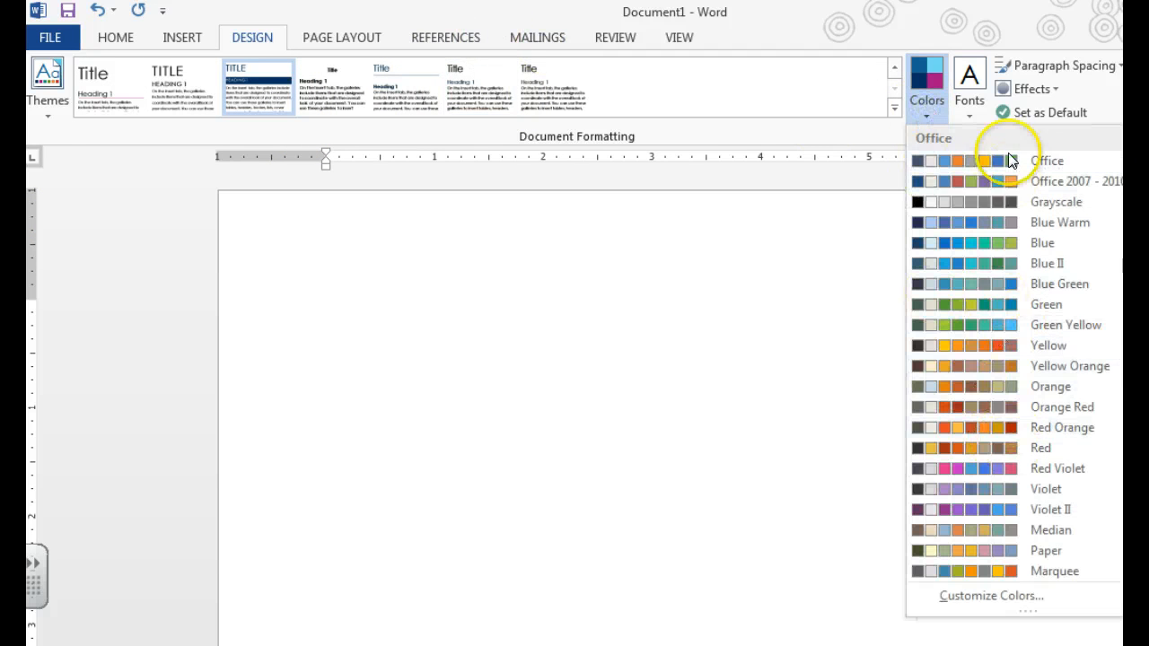
{"action": "left_click", "coordinate": [970, 87]}
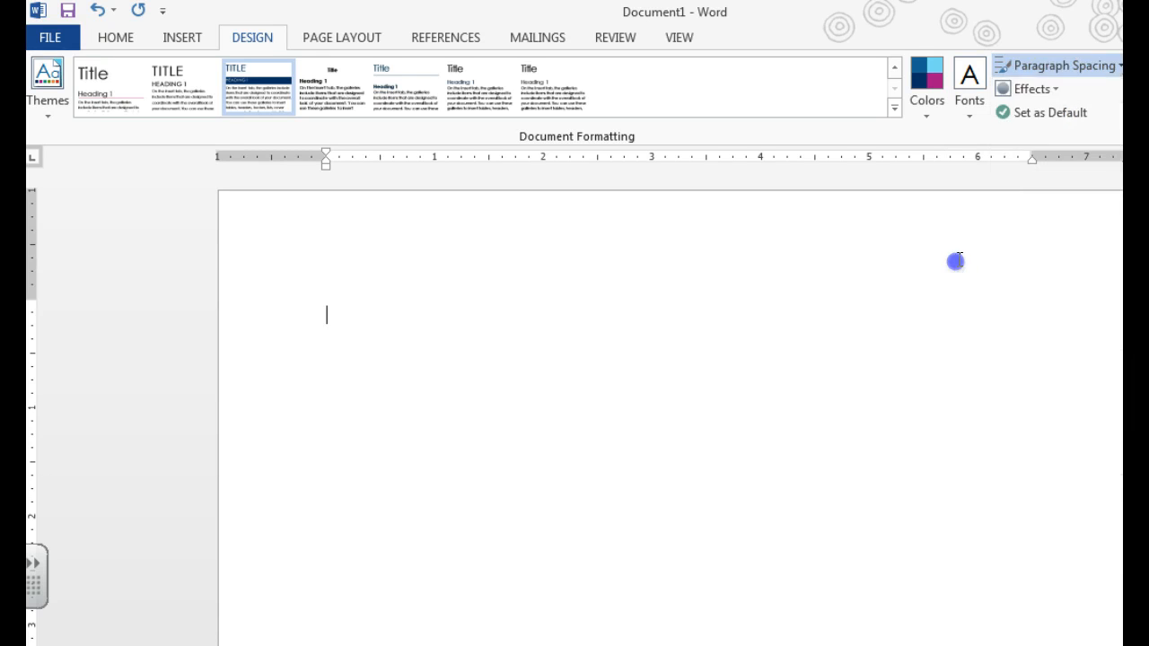
{"action": "left_click", "coordinate": [1030, 89]}
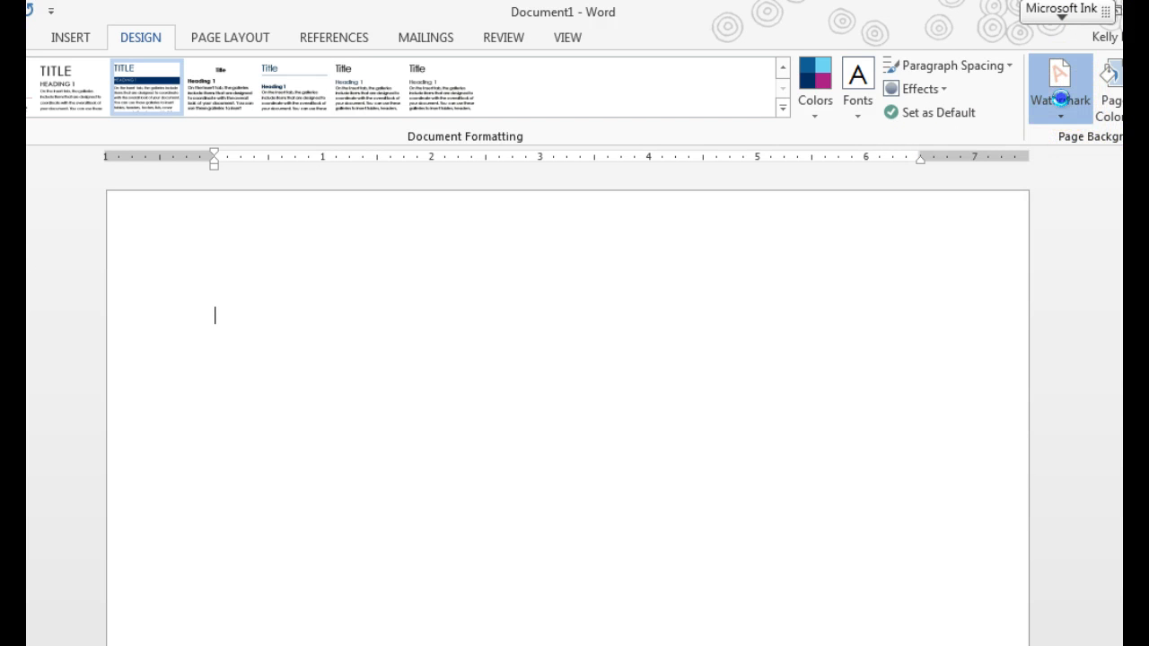
- Show the watermark gallery with presets like Confidential and Do Not Copy
{"action": "left_click", "coordinate": [1059, 86]}
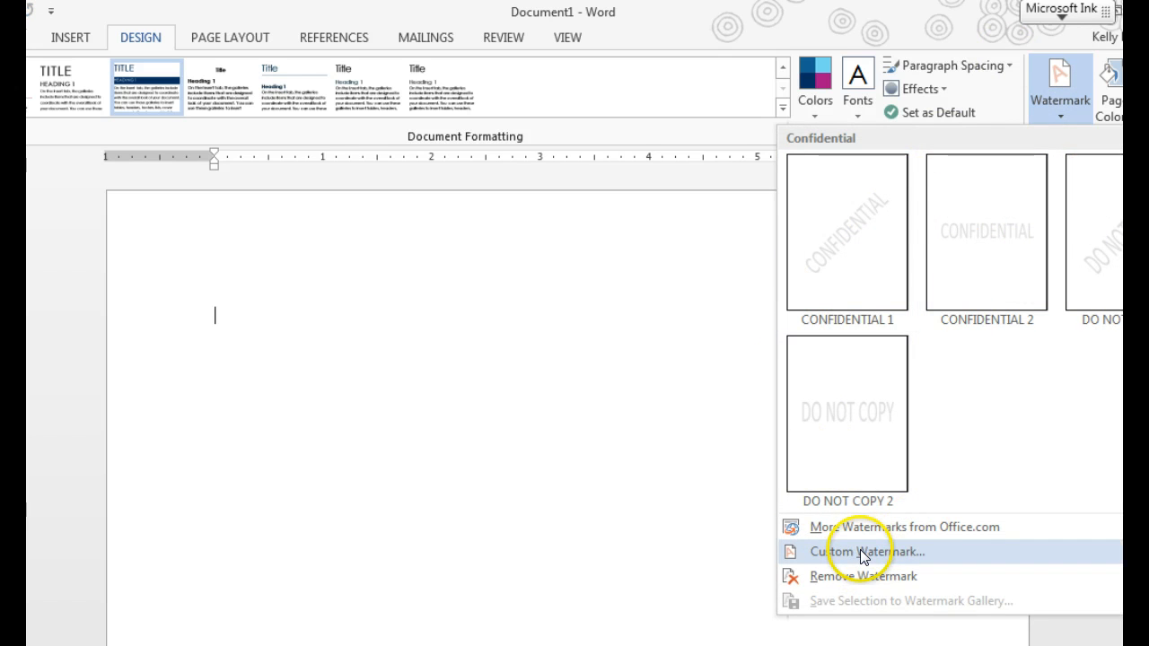
- In Printed Watermark, try Picture watermark, then choose Text watermark reading ASAP in Century Gothic
{"action": "left_click", "coordinate": [865, 552]}
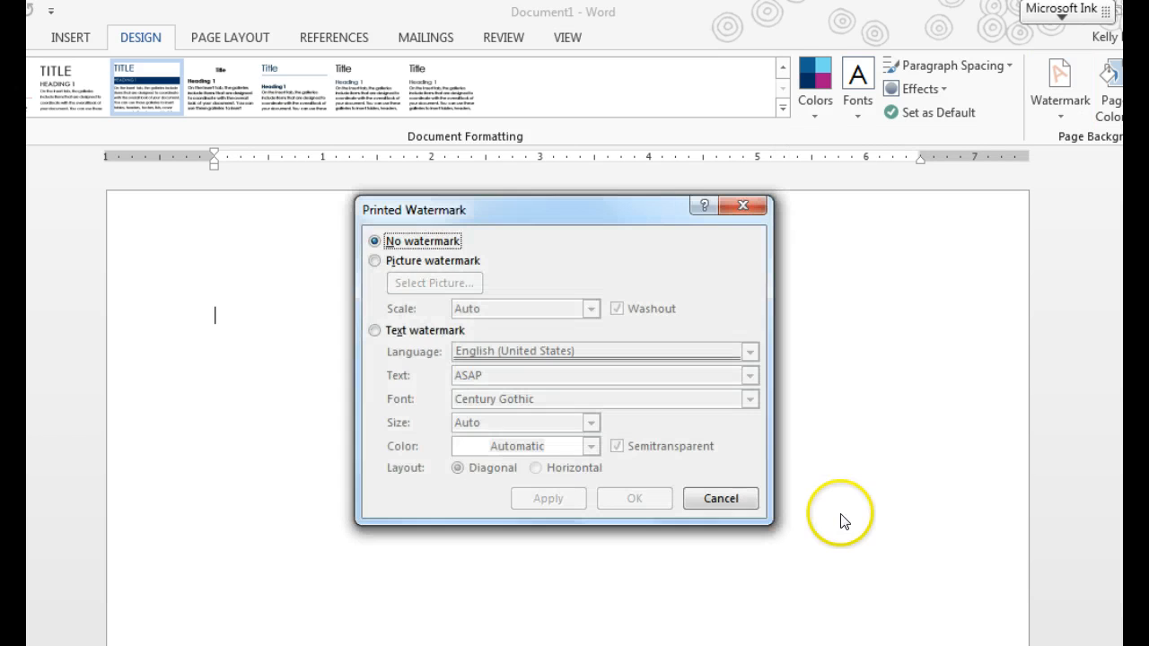
{"action": "left_click", "coordinate": [374, 261]}
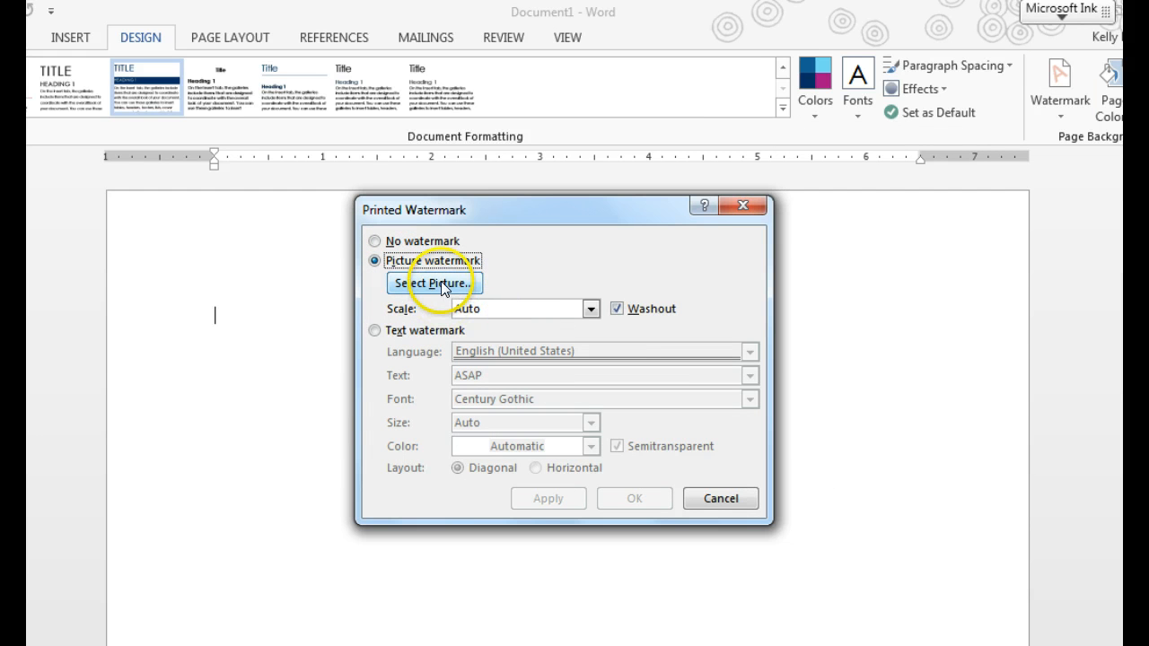
{"action": "mouse_move", "coordinate": [402, 335]}
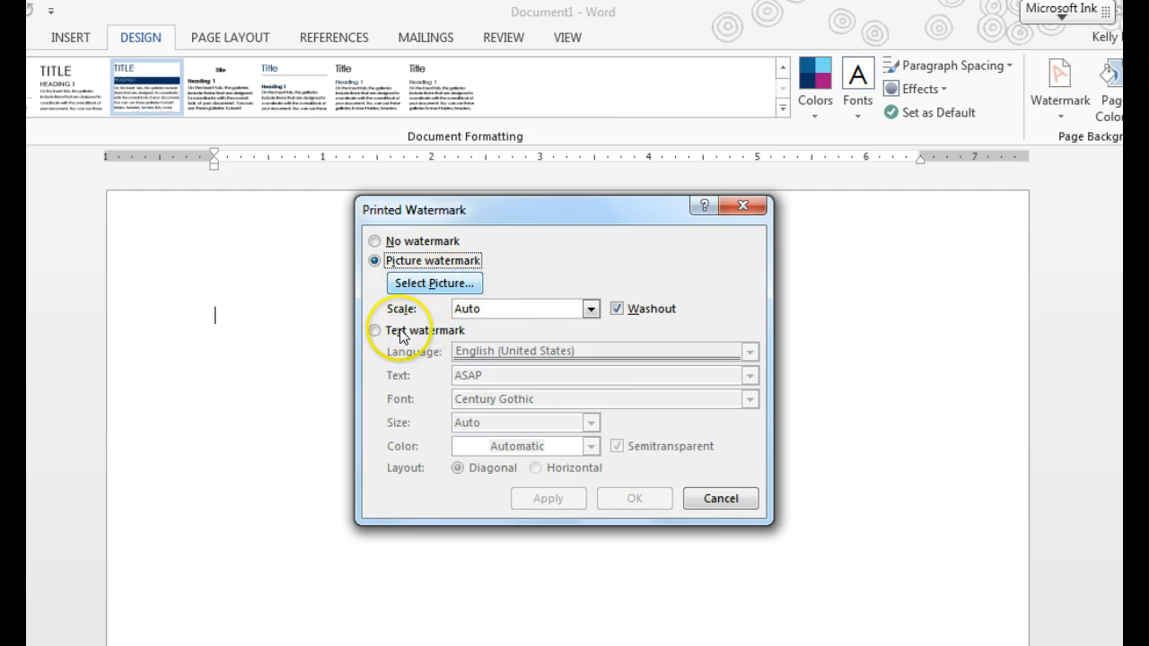
{"action": "left_click", "coordinate": [373, 331]}
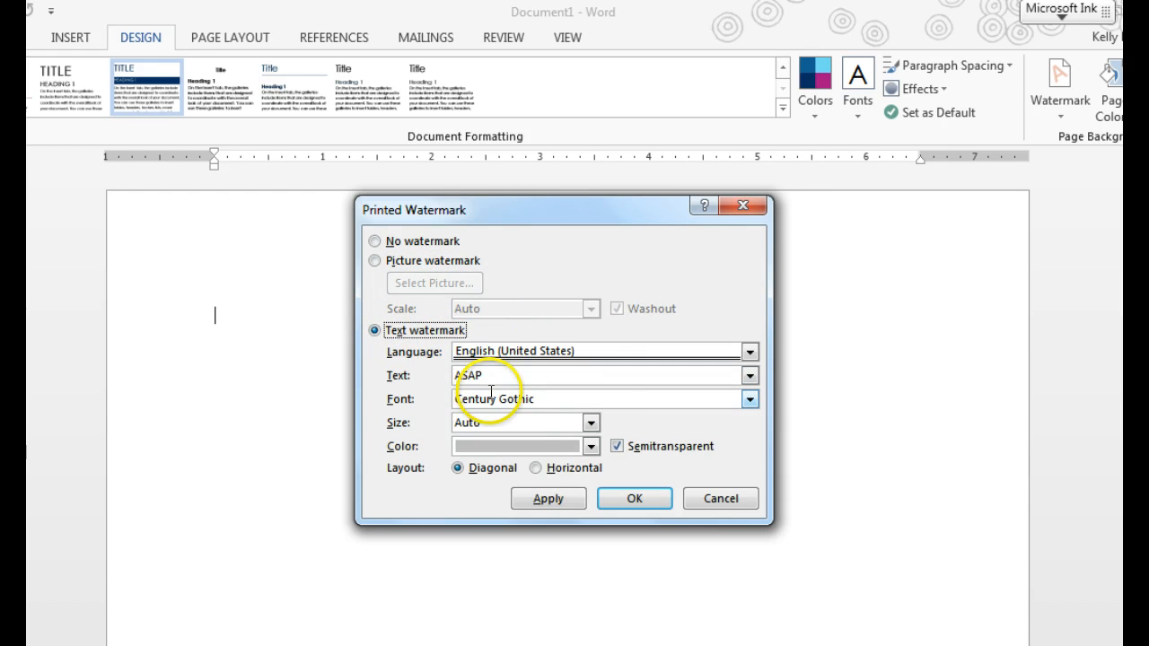